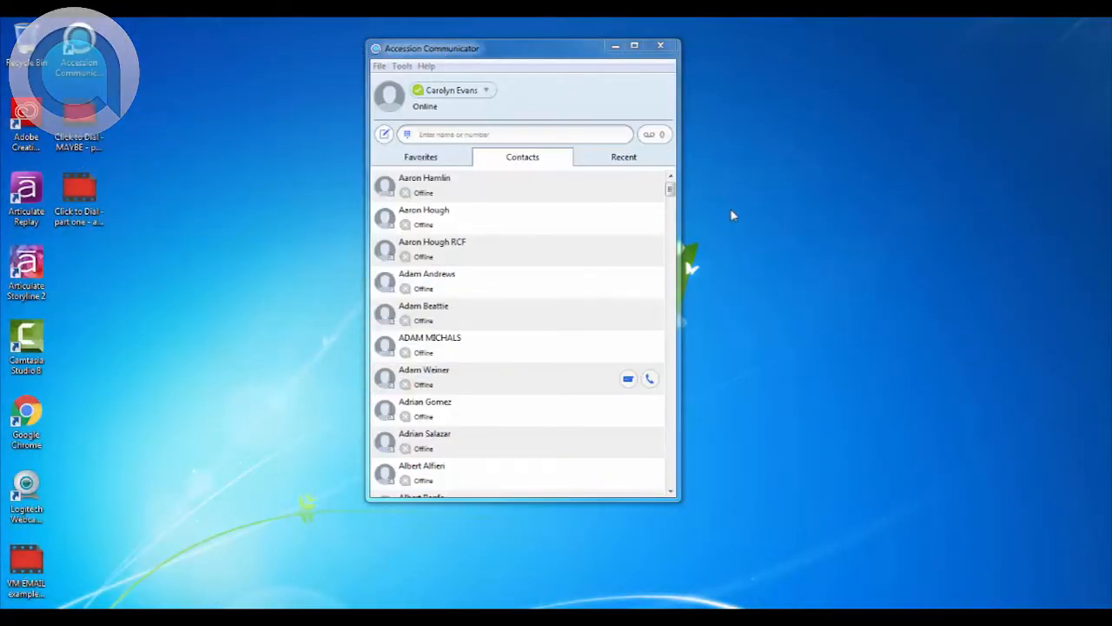
- Open the Options window from the Tools menu
{"action": "left_click", "coordinate": [400, 66]}
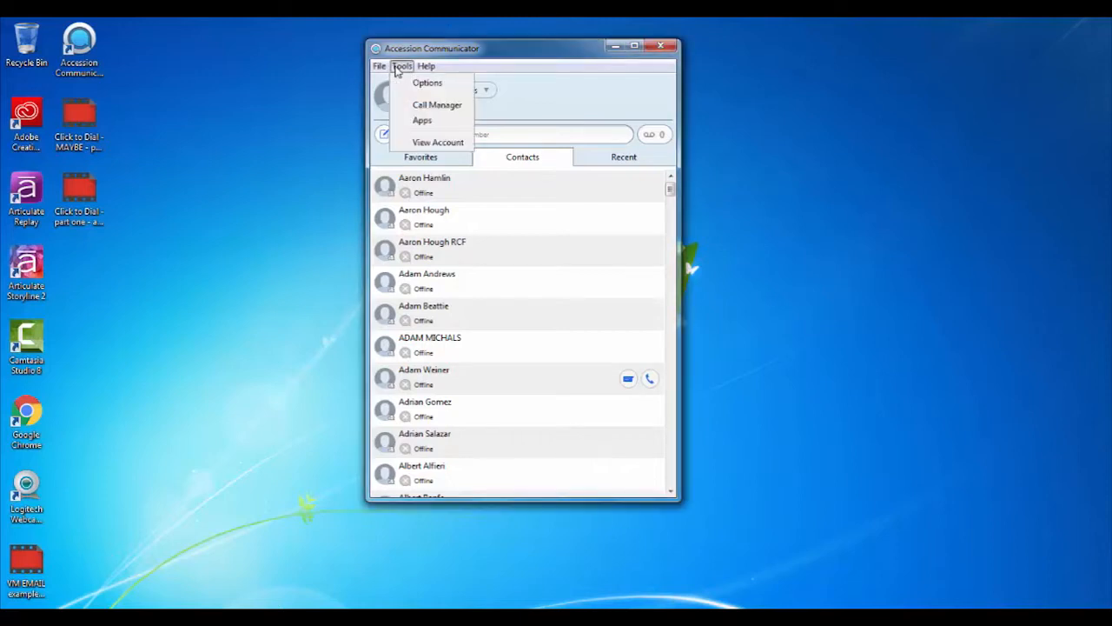
{"action": "left_click", "coordinate": [428, 82]}
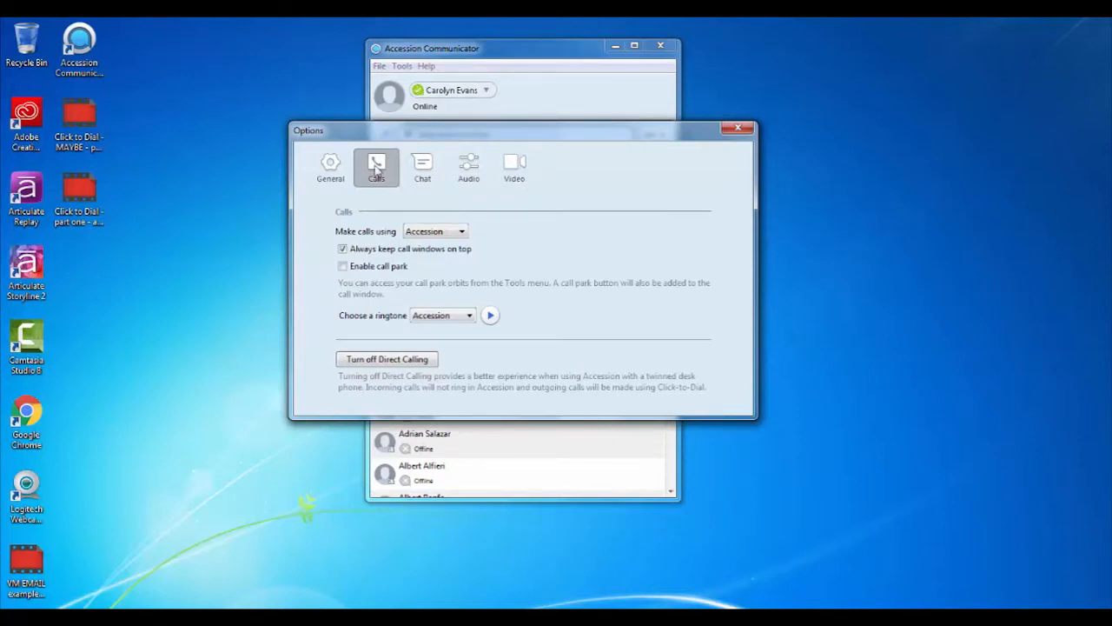
- Set 'Make calls using' to Click-to-Dial instead of Accession
{"action": "left_click", "coordinate": [463, 229]}
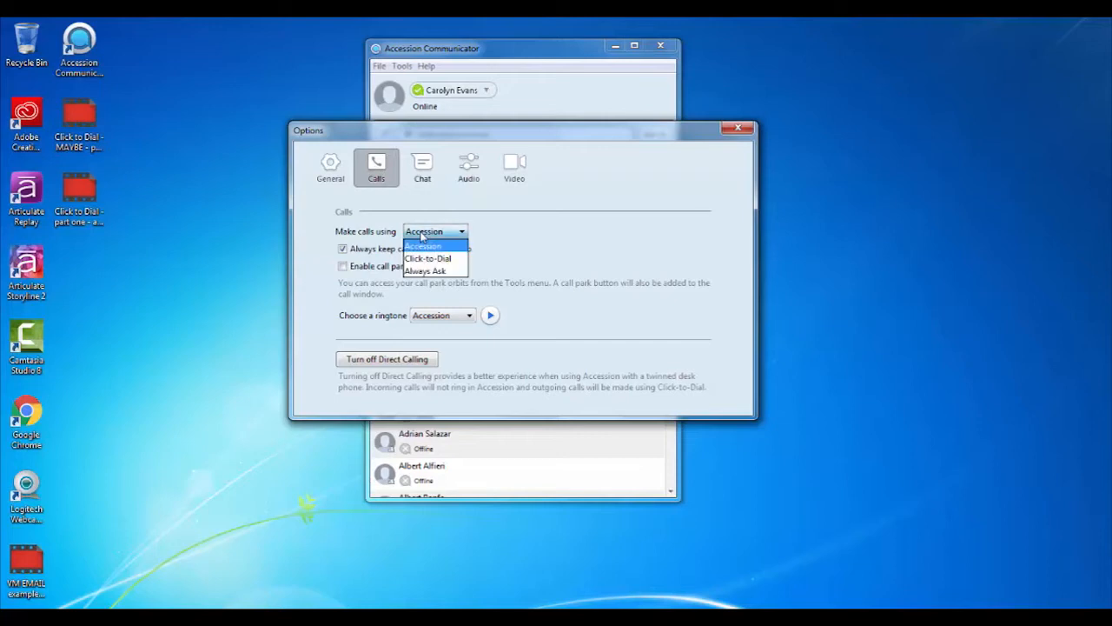
{"action": "left_click", "coordinate": [429, 259]}
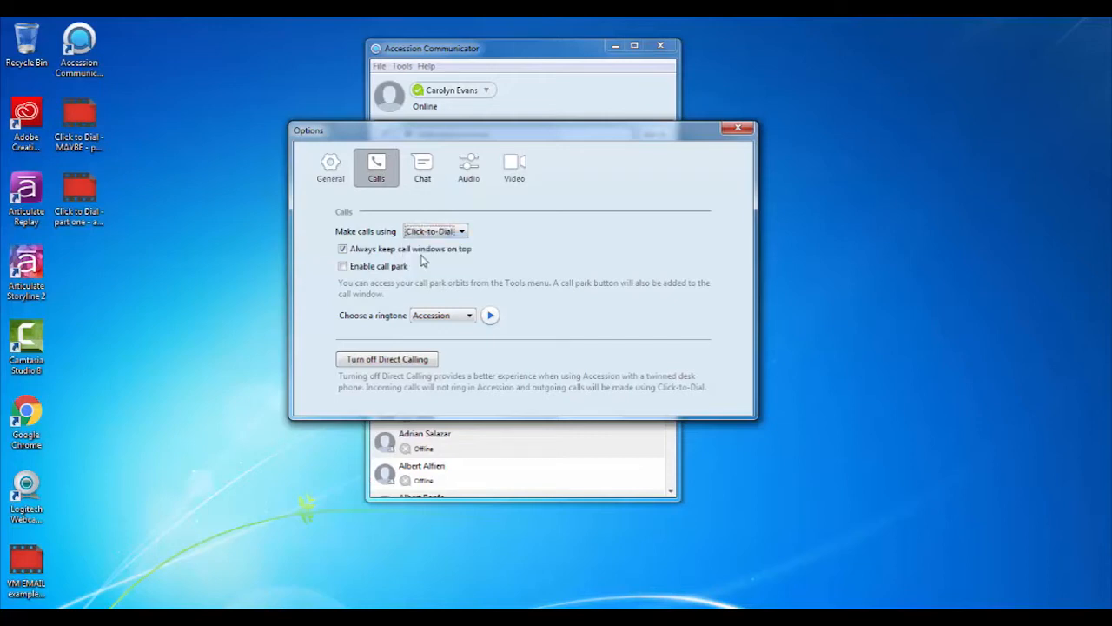
{"action": "mouse_move", "coordinate": [389, 391]}
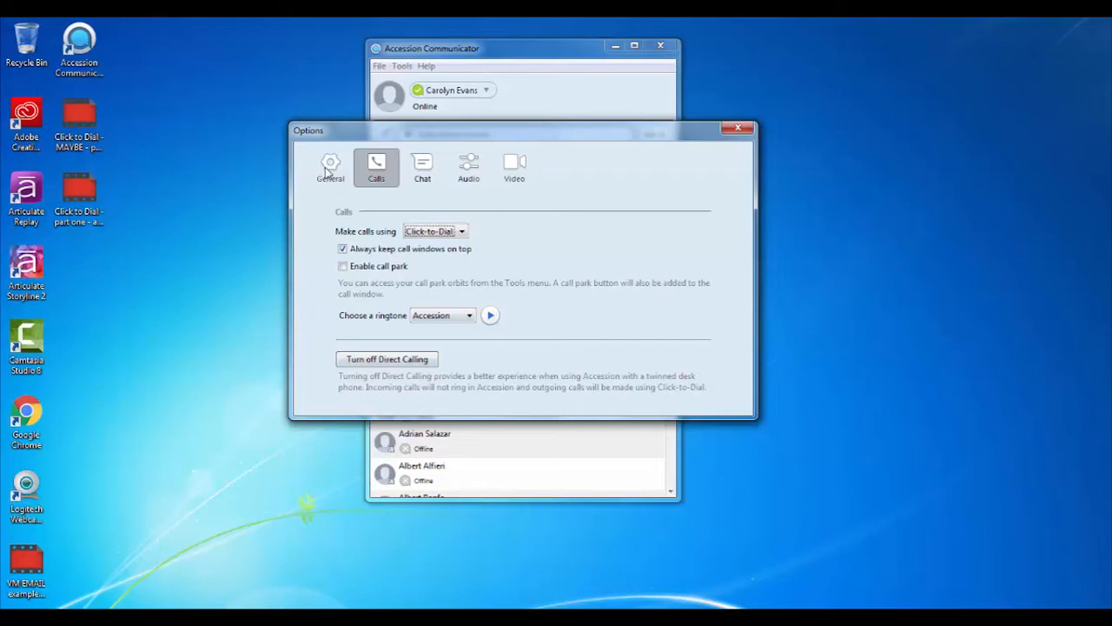
- Show the General settings, then switch to Outlook with the Click to Dial email open
{"action": "left_click", "coordinate": [330, 165]}
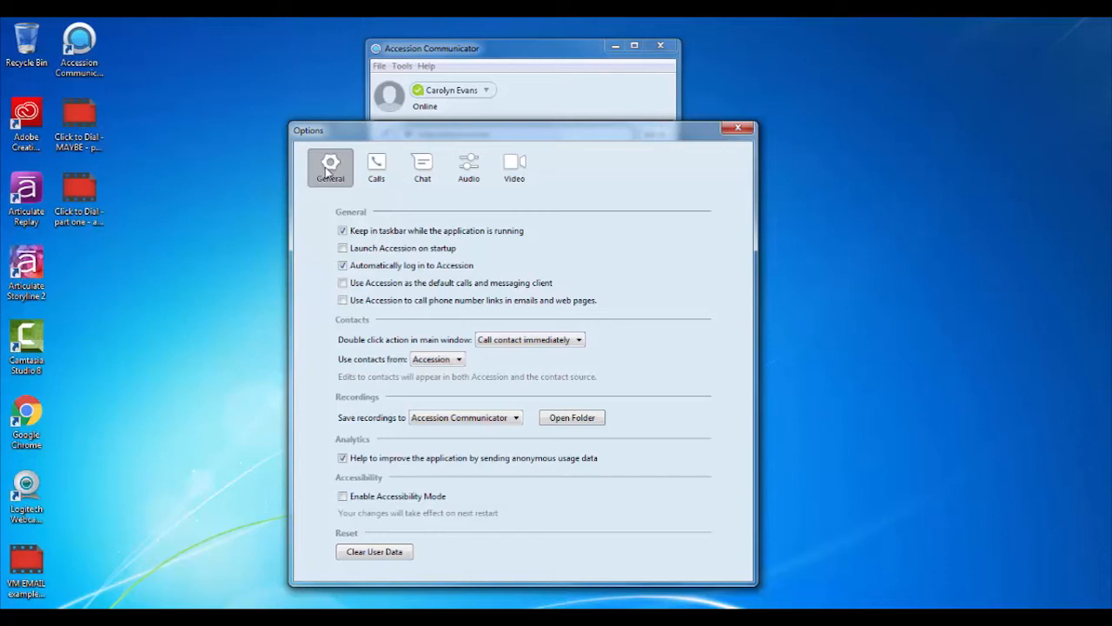
{"action": "left_click", "coordinate": [342, 299]}
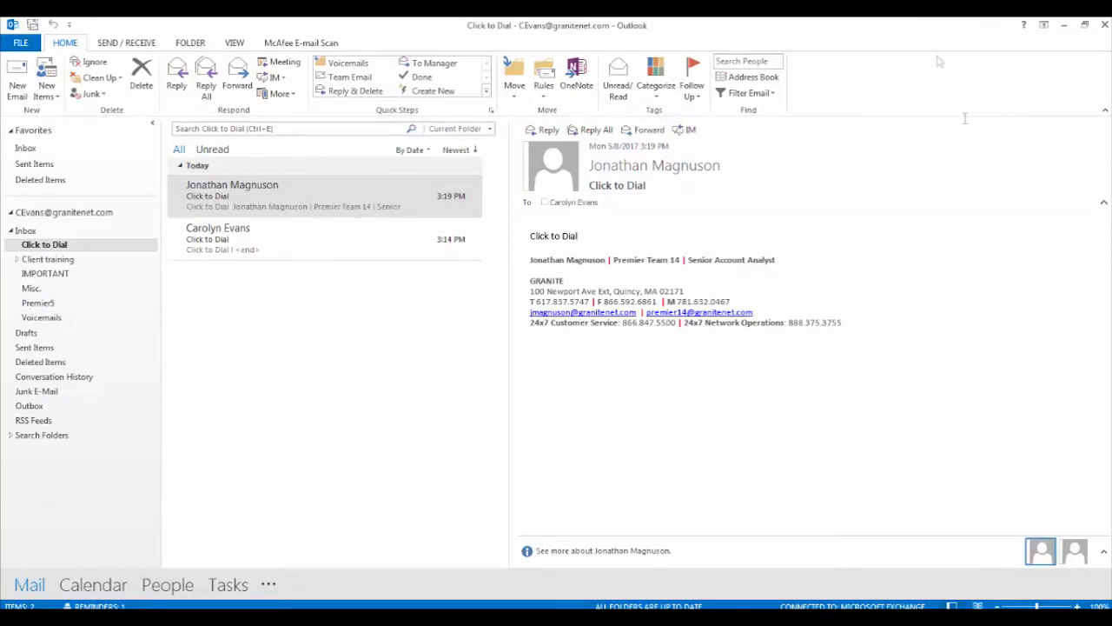
{"action": "mouse_move", "coordinate": [653, 165]}
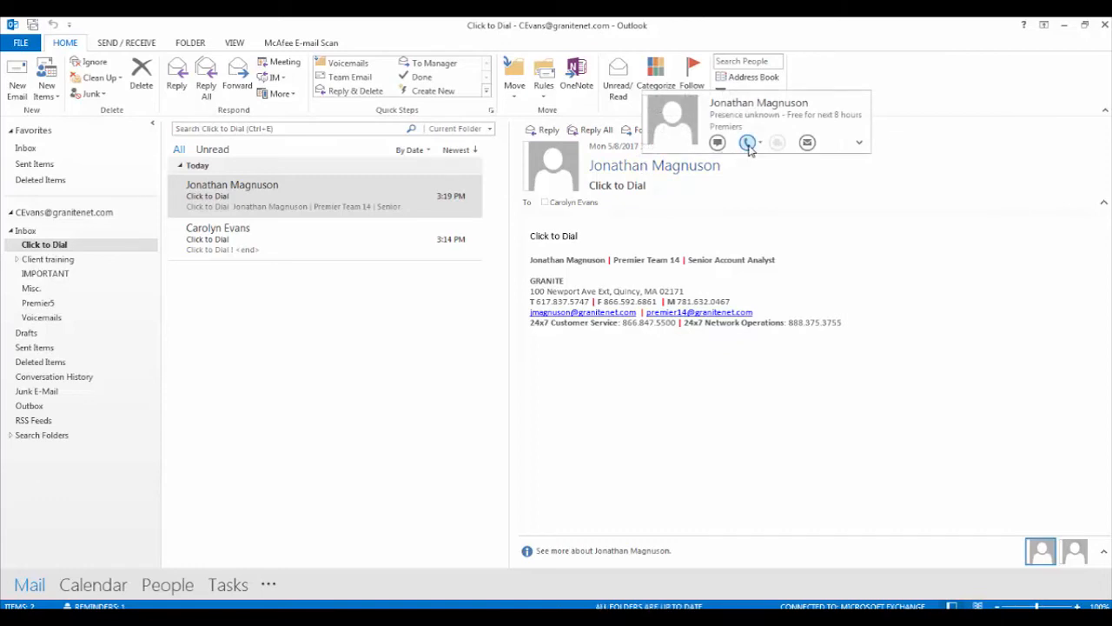
{"action": "mouse_move", "coordinate": [747, 142]}
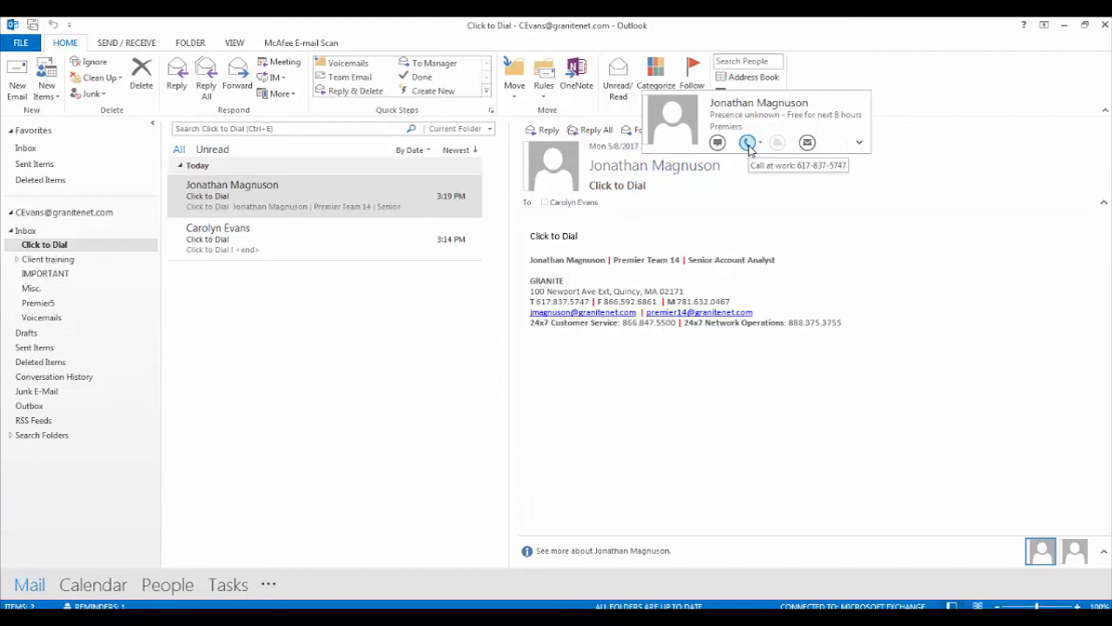